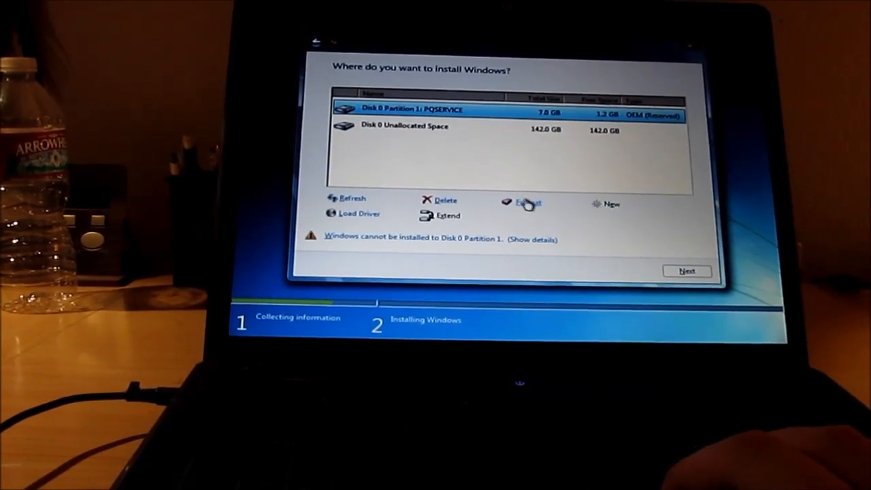
- Format the PQSERVICE recovery partition on Disk 0, accepting the data-loss warning
click(524, 202)
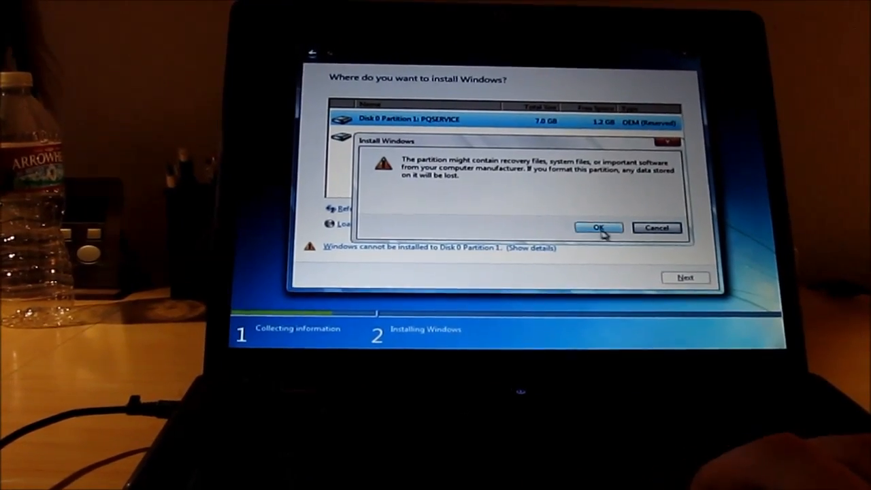
click(598, 227)
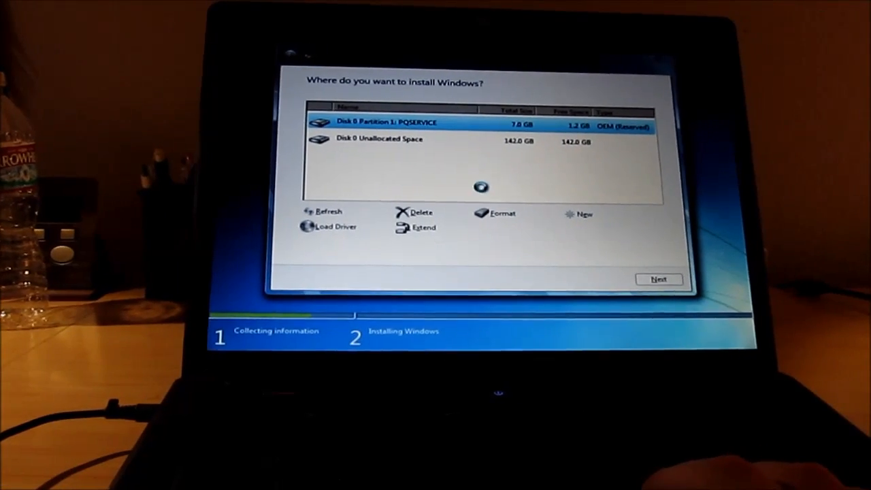
click(657, 279)
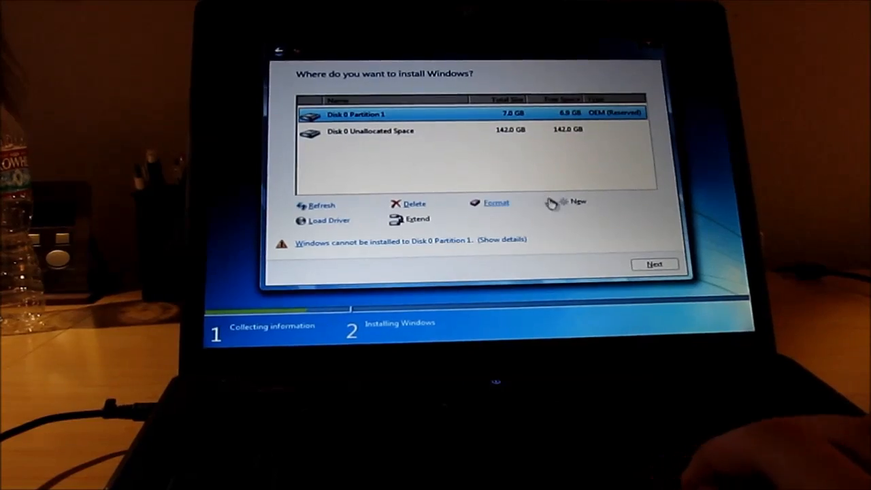
- Delete the recovery partition and install onto the 149 GB unallocated space
click(415, 203)
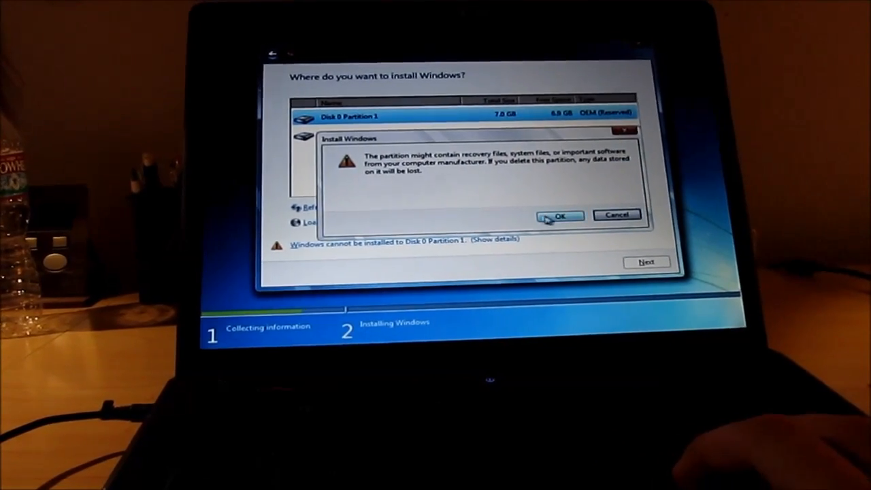
click(559, 215)
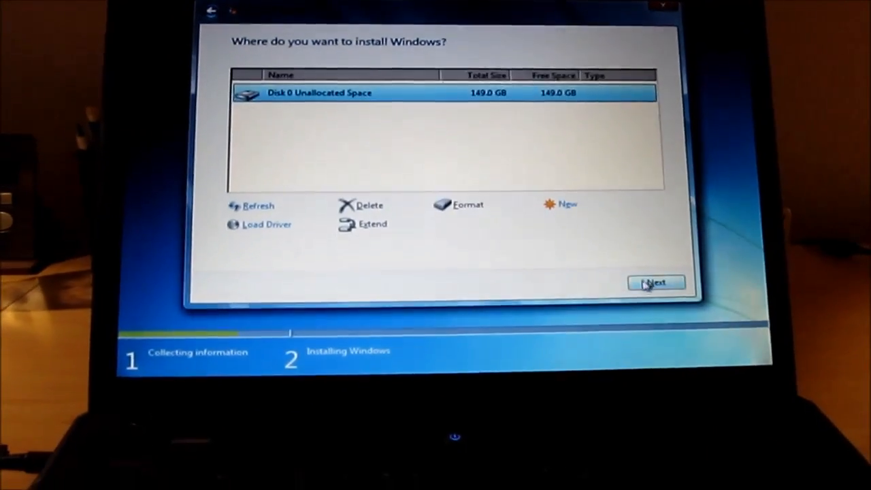
click(655, 282)
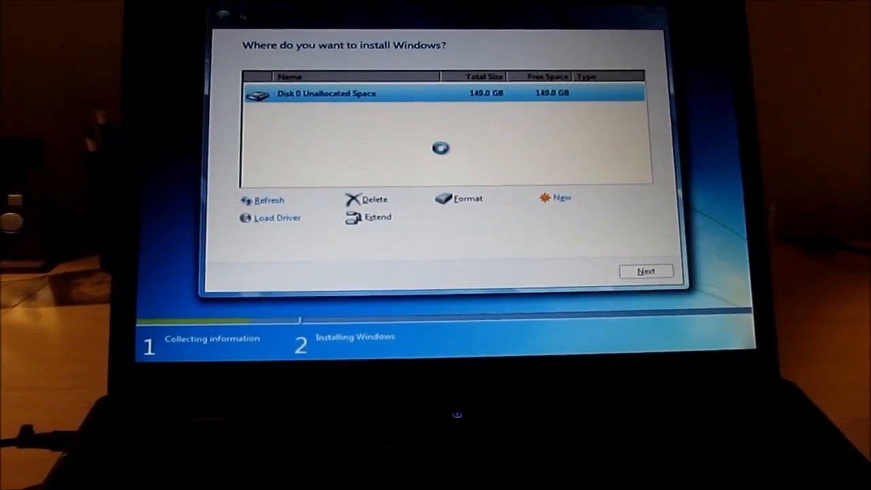
click(645, 271)
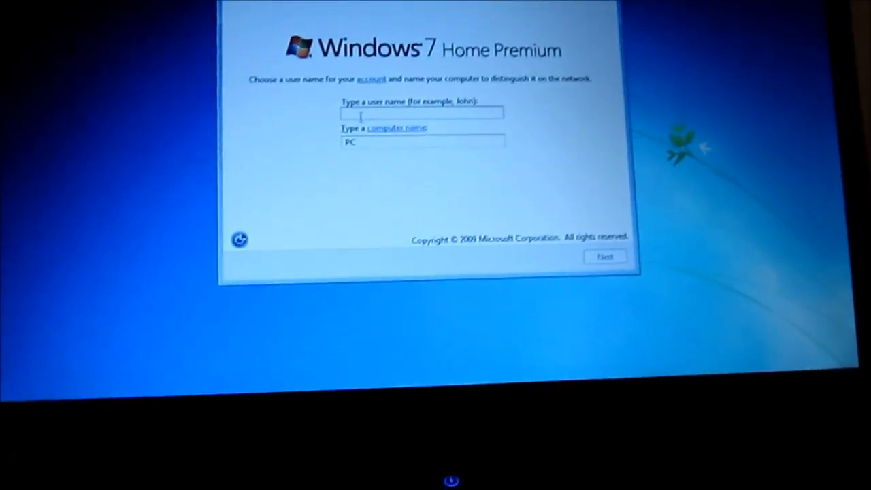
- Enter a user name and the computer name Compaq, then continue
text(Ryan)
click(423, 141)
text(ompaq)
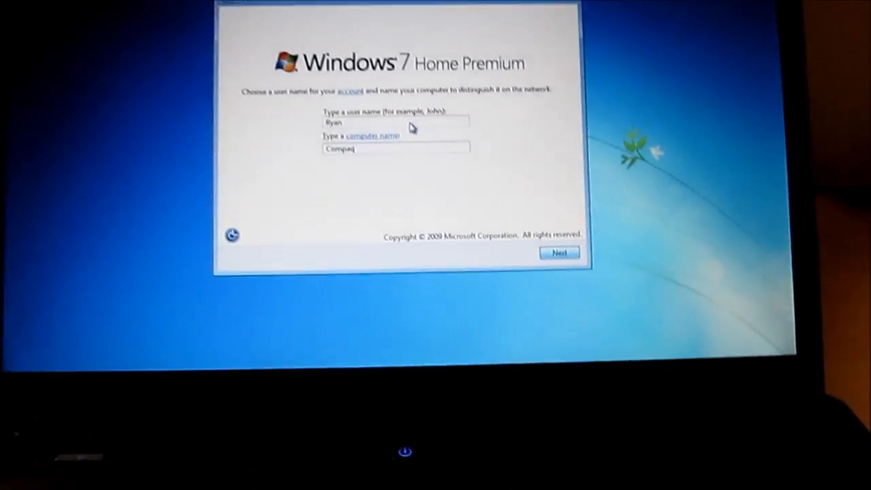
click(558, 253)
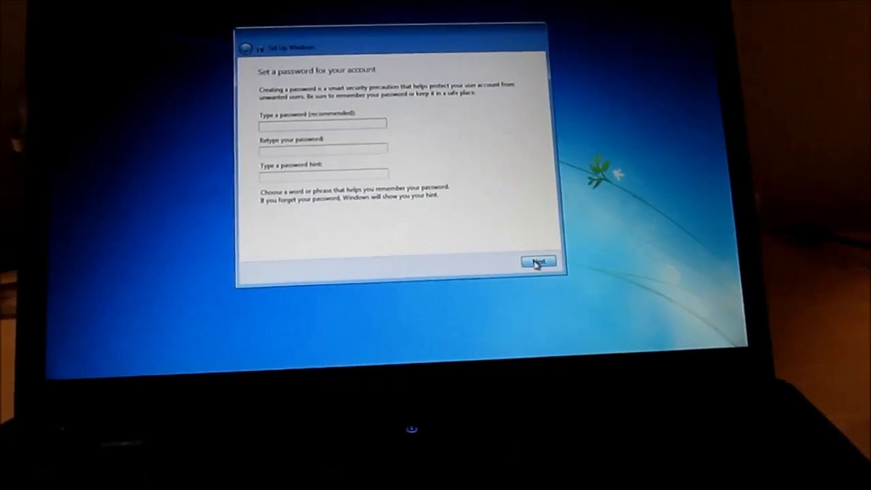
- Leave both password fields blank and skip the Join a wireless network page
click(538, 261)
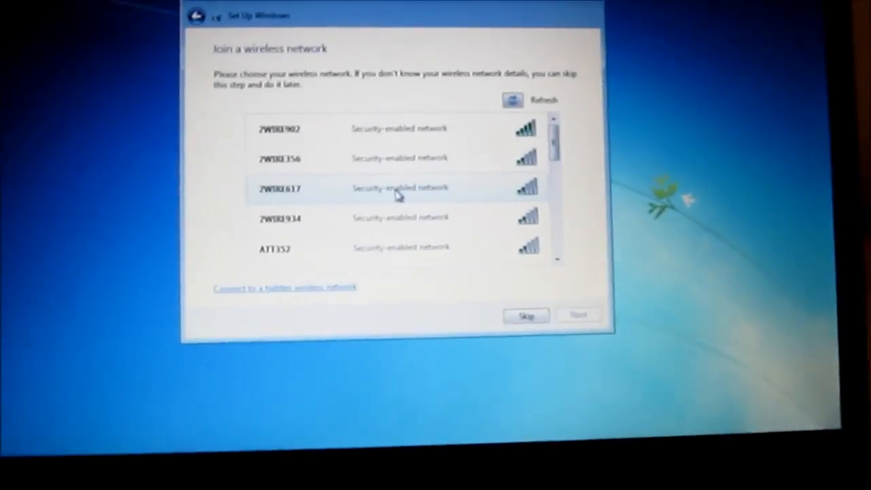
click(525, 316)
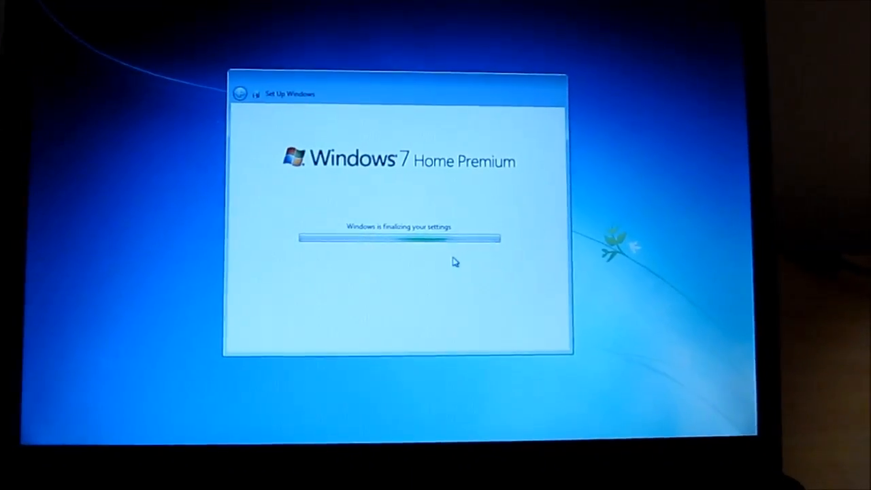